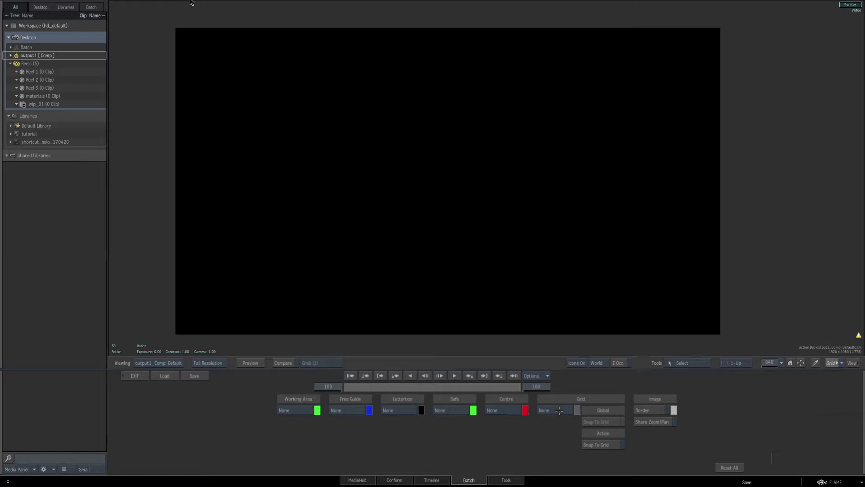
- Switch the viewer's grid type to Pixel Grid
click(553, 410)
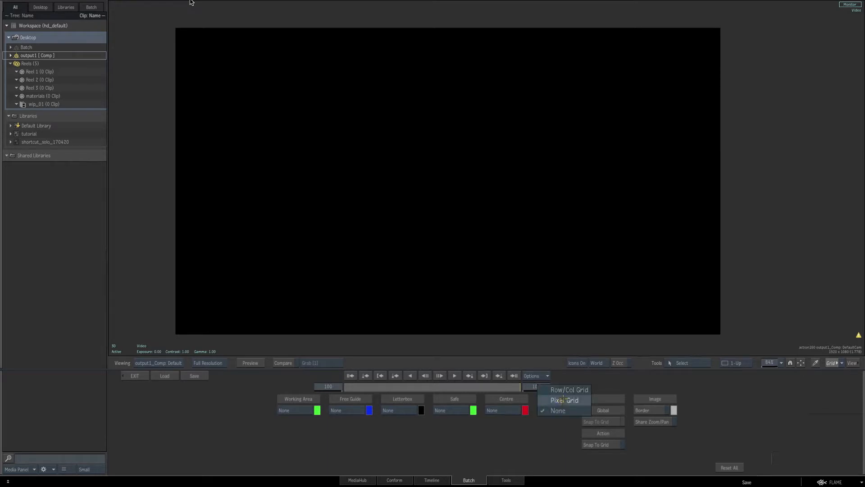
click(568, 390)
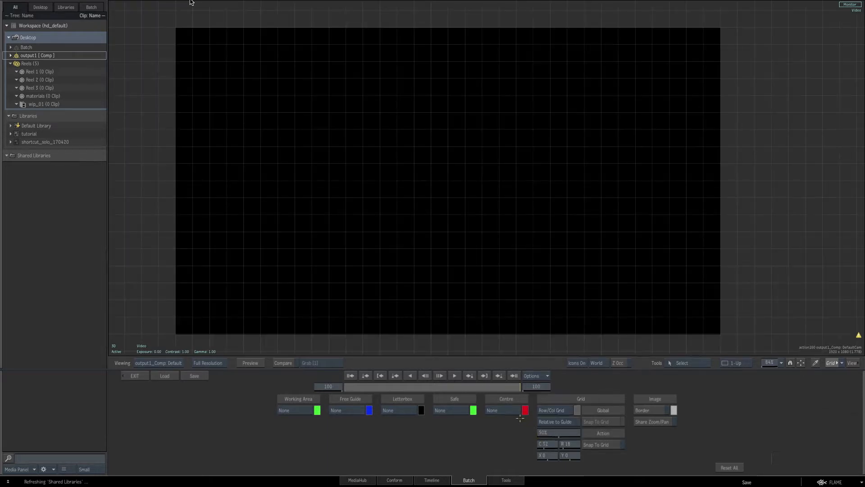
click(500, 410)
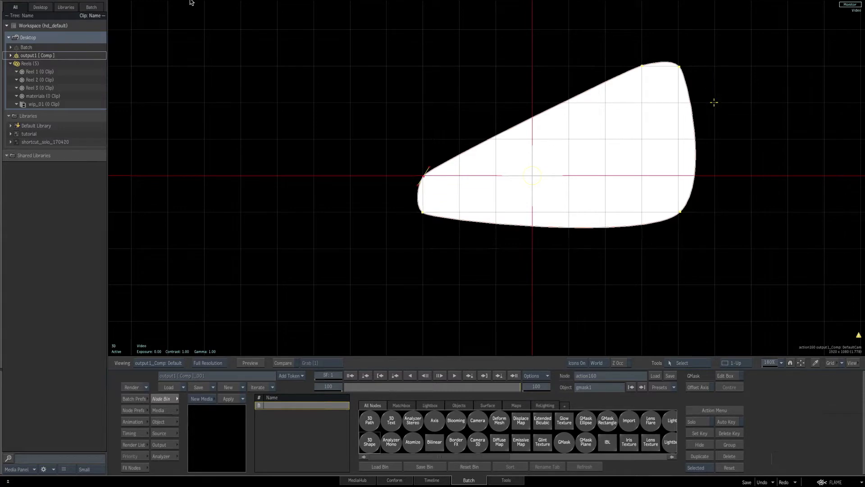
mouse_move(729, 52)
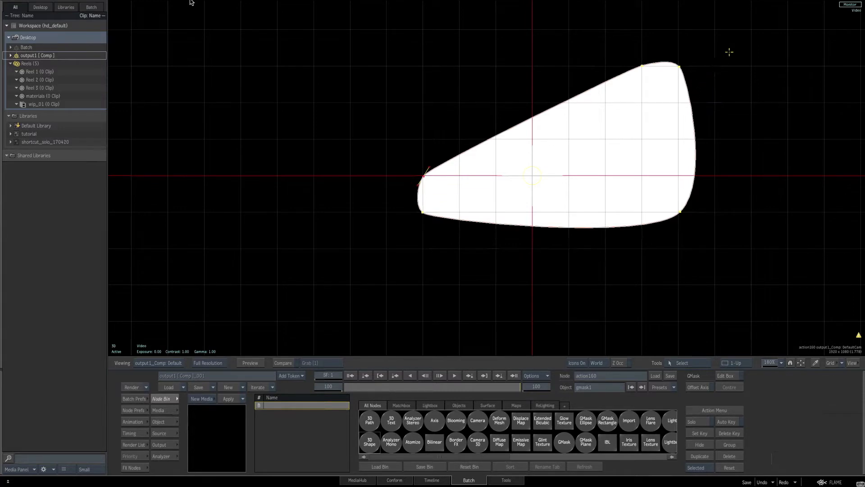
mouse_move(736, 53)
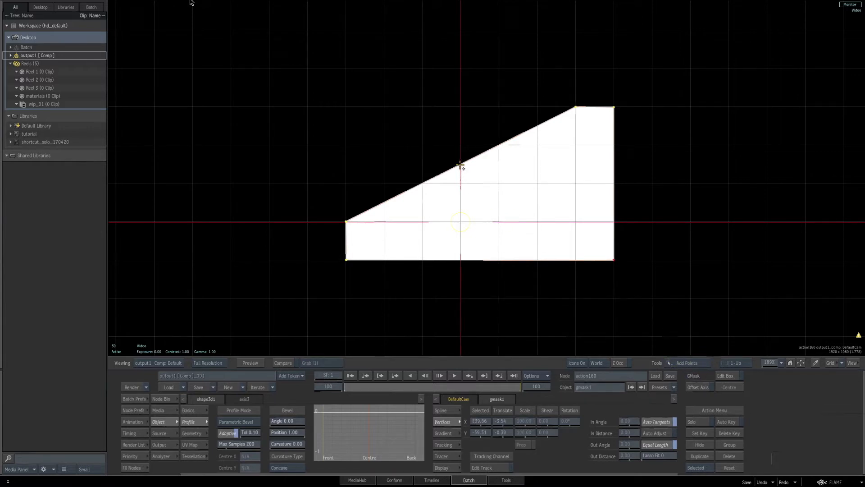
- Add a vertex on the wedge's sloping top edge and drag it into a gentle curve
drag(461, 166, 465, 179)
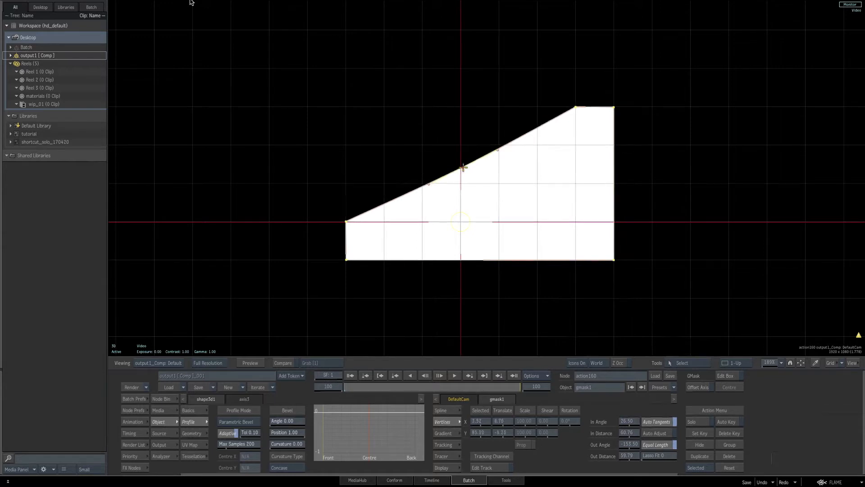
drag(464, 165, 491, 197)
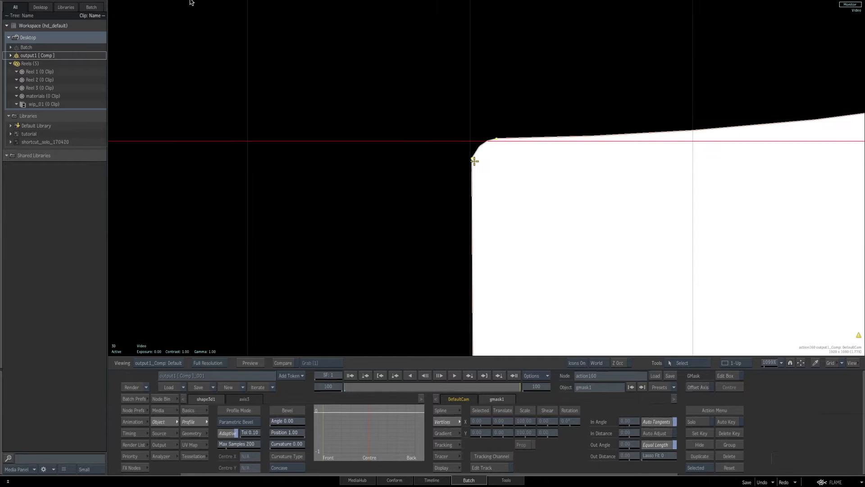
- Reshape the left corner vertex and its tangent handles into a tight, smooth rounding
drag(475, 162, 470, 157)
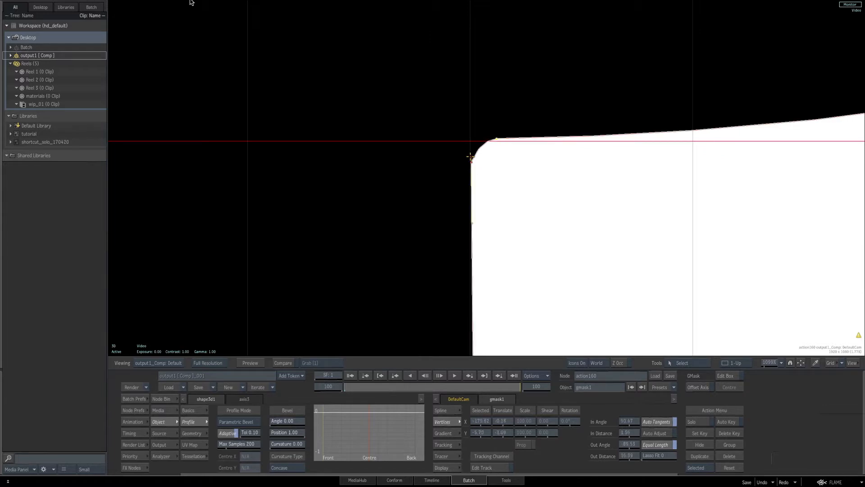
drag(471, 156, 511, 136)
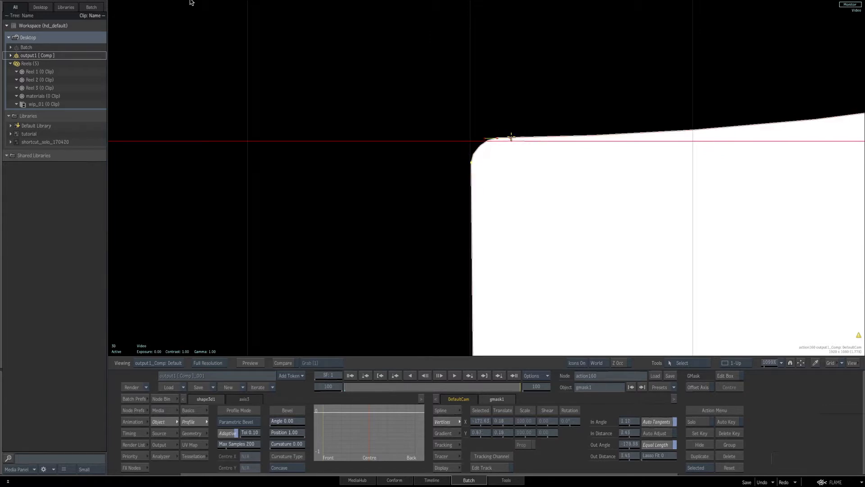
drag(510, 137, 488, 143)
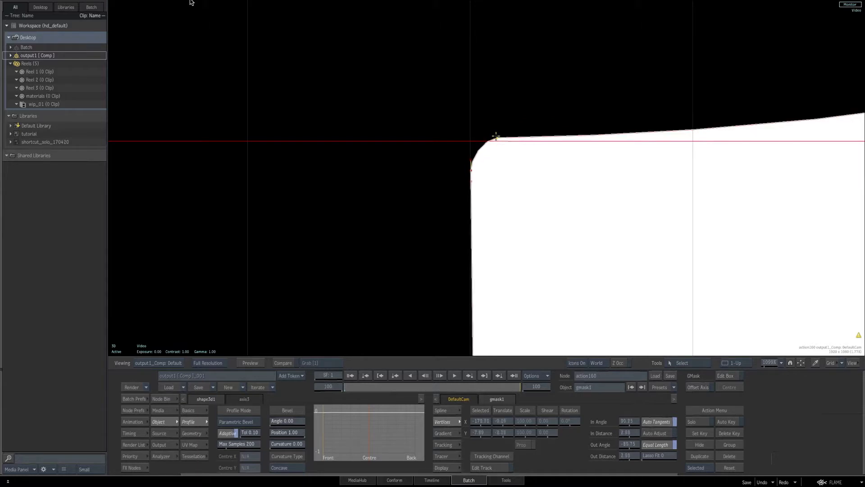
drag(496, 136, 484, 138)
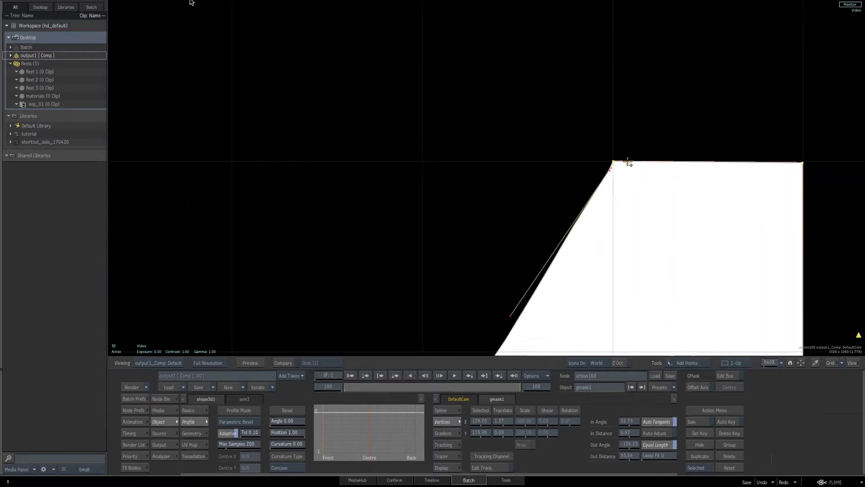
- Add a point where the slope meets the flat top and round that corner
drag(611, 168, 620, 172)
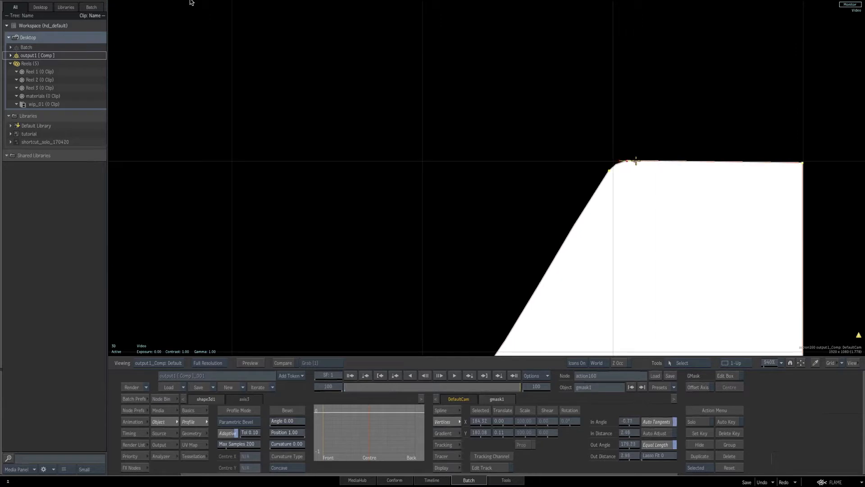
drag(634, 160, 610, 170)
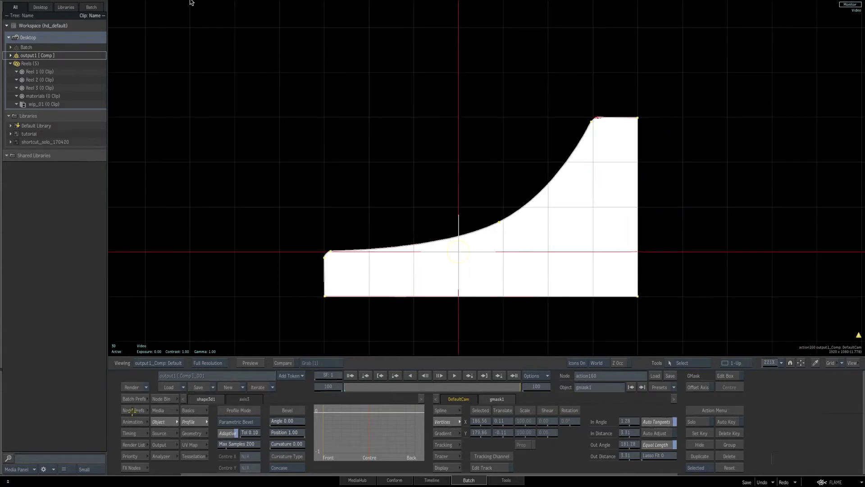
- Adjust Node Prefs display settings so the Depth 50 extrusion appears shaded
click(133, 410)
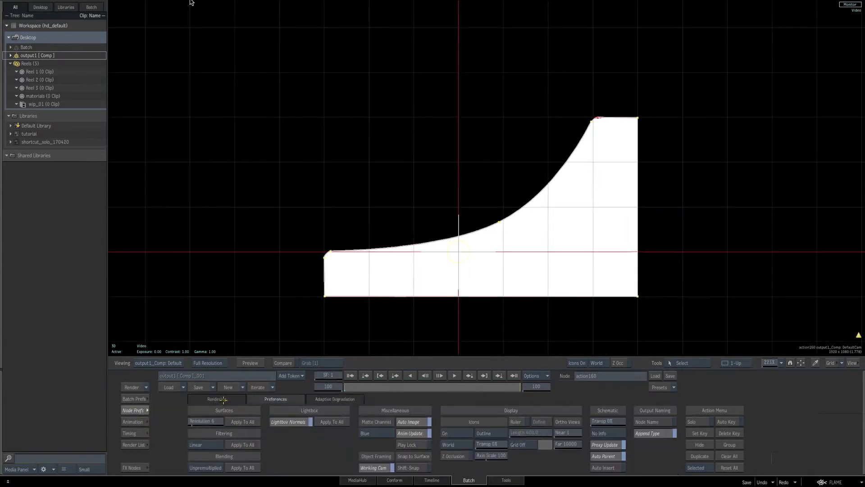
click(216, 399)
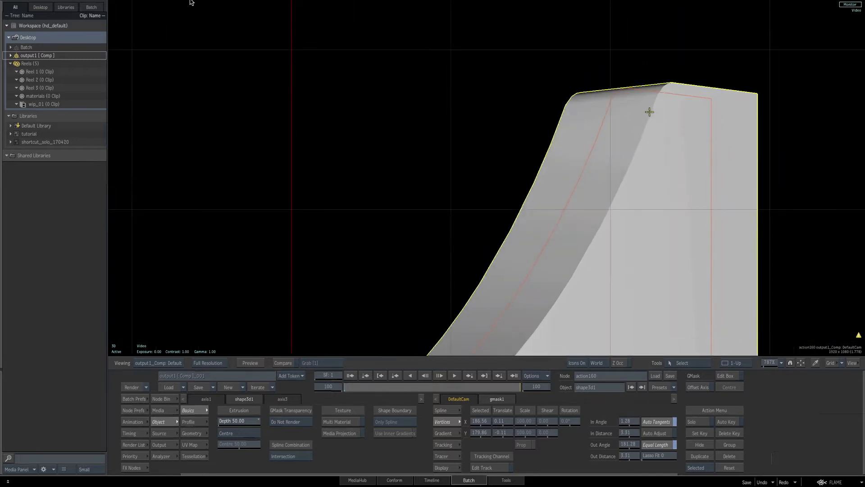
mouse_move(649, 109)
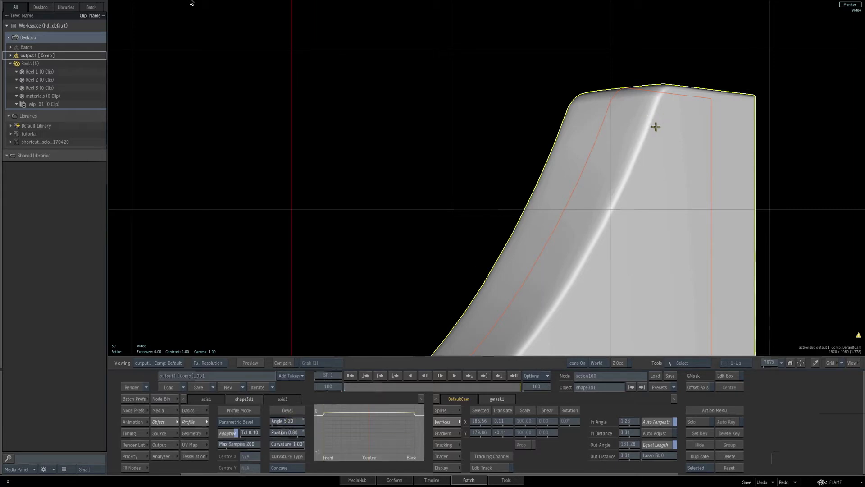
- Set the 3D Shape bevel to Angle 5.20, Position 0.80 and Curvature 1.00
scroll(down, 3)
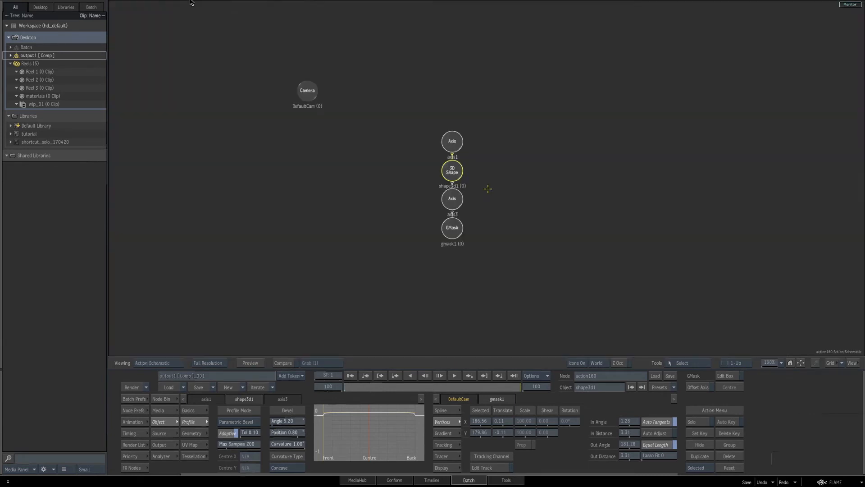
mouse_move(347, 337)
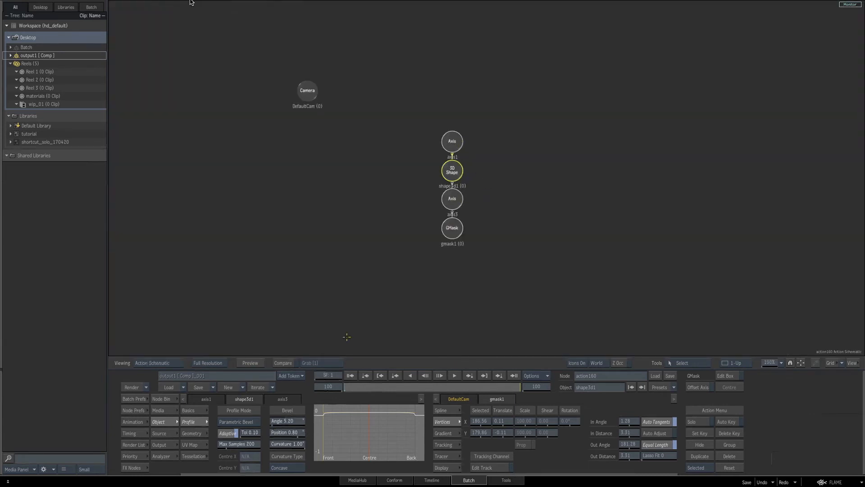
- Drag a Replica node from the Node Bin into the Action schematic
click(161, 398)
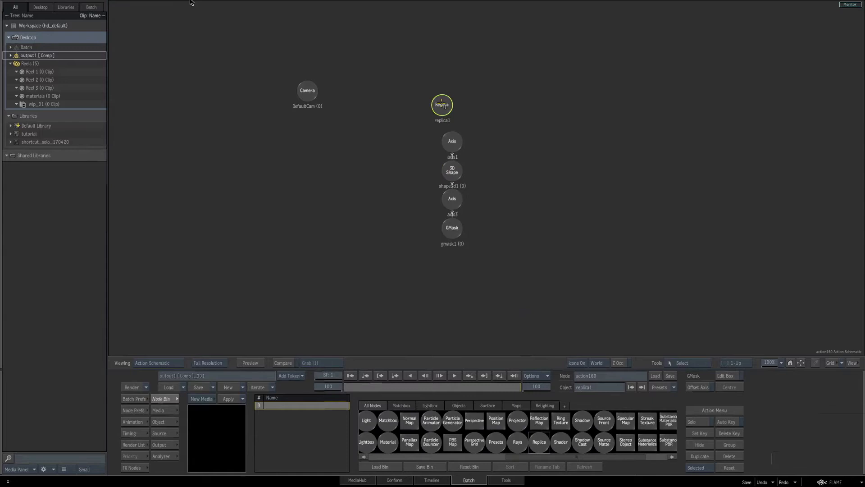
drag(442, 105, 435, 110)
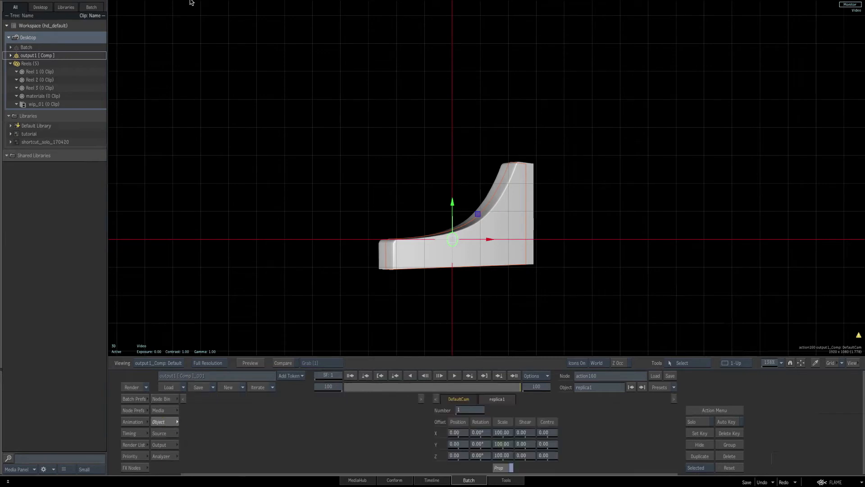
mouse_move(470, 410)
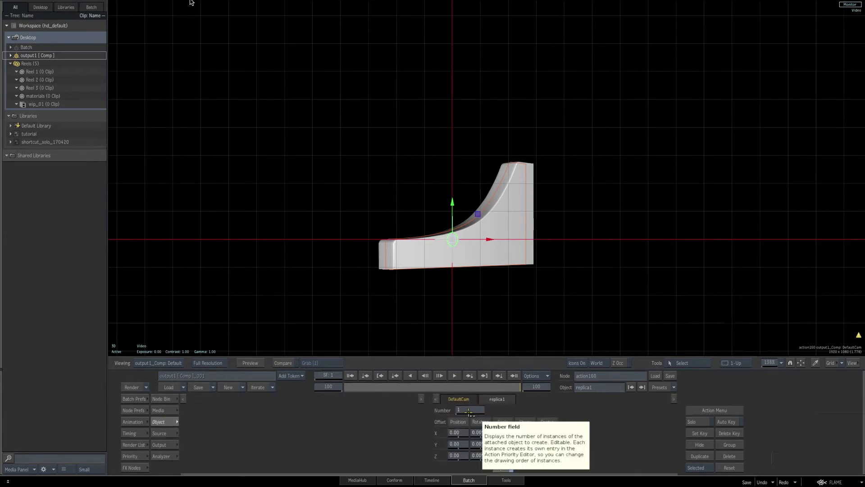
- Set the Replica Number to 12 and Offset Rotation Y to 30
click(469, 410)
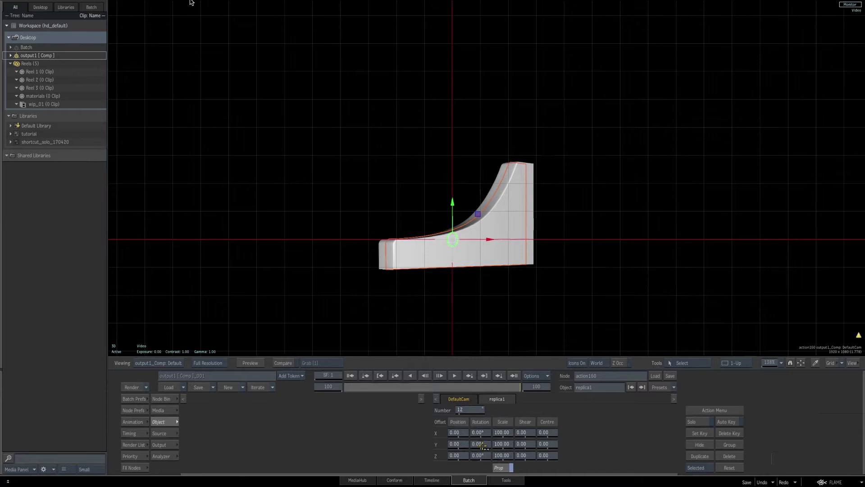
mouse_move(480, 444)
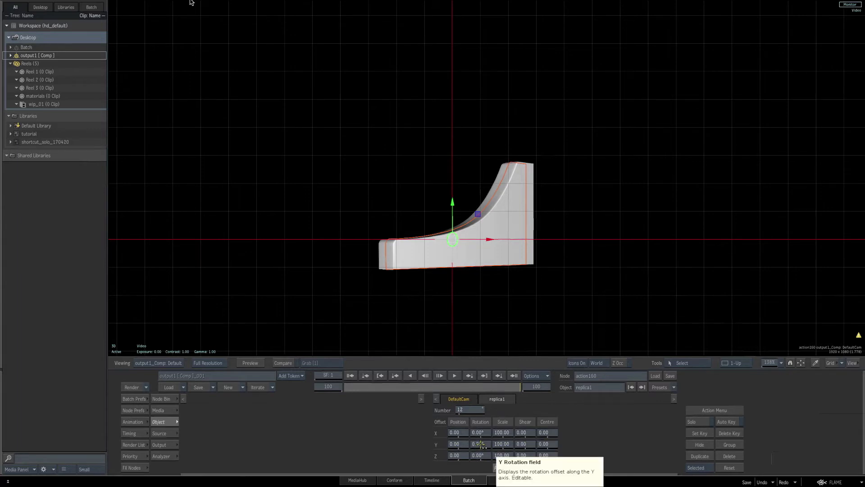
click(458, 432)
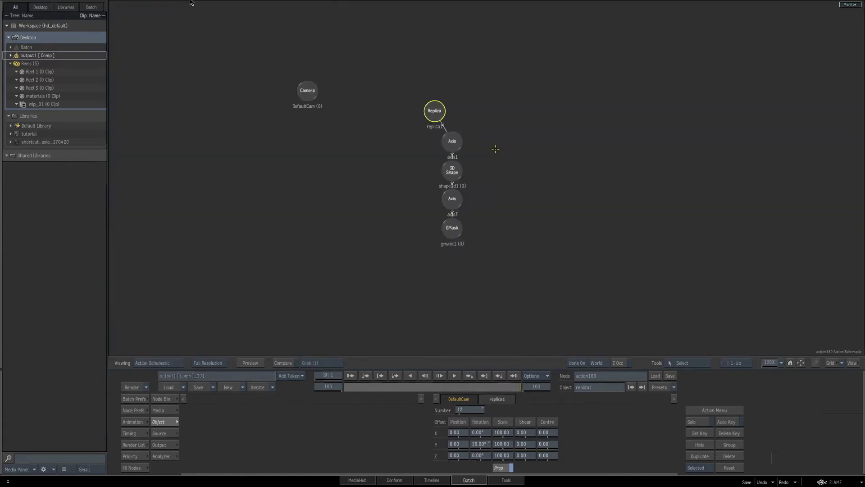
- Tilt and scale the ring via a parent axis, and apply Substance aluminium material
click(452, 140)
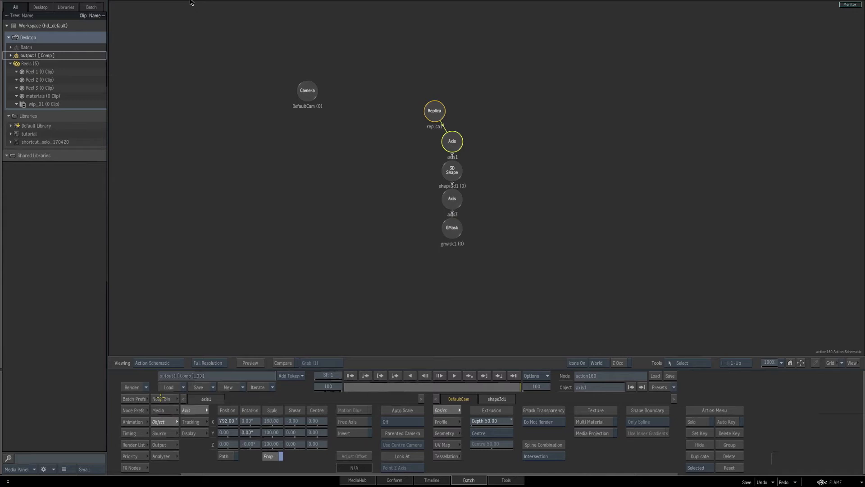
click(160, 398)
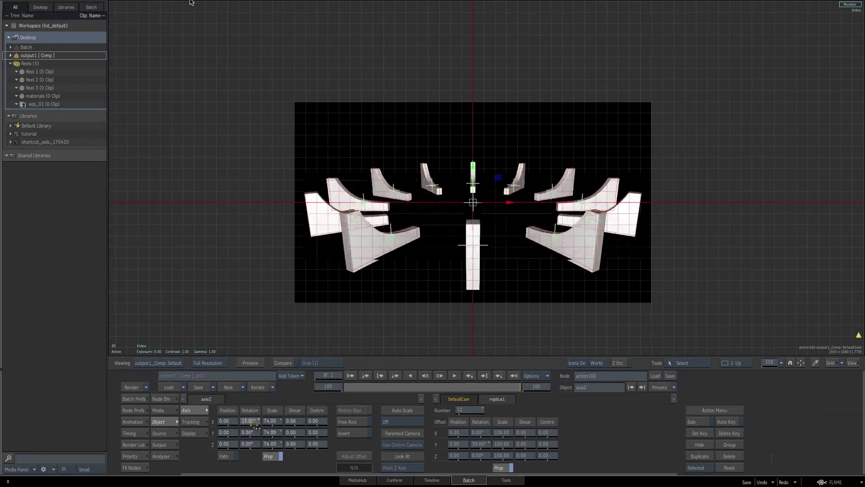
text(25.00)
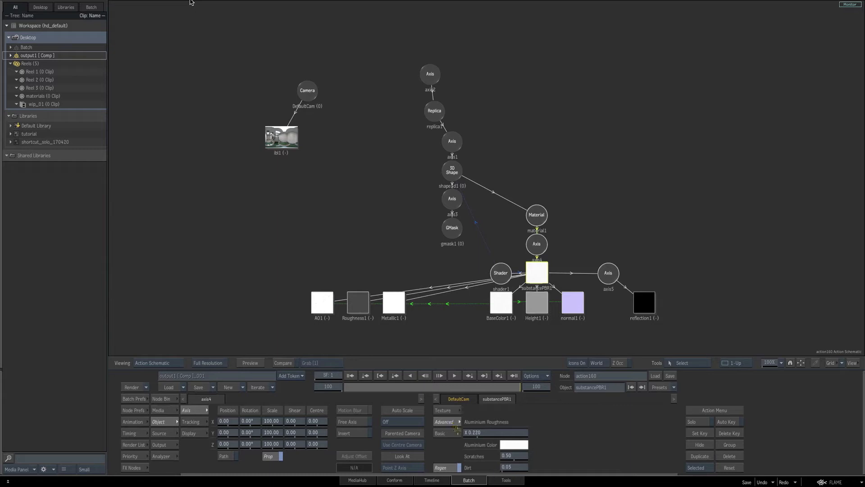
click(513, 444)
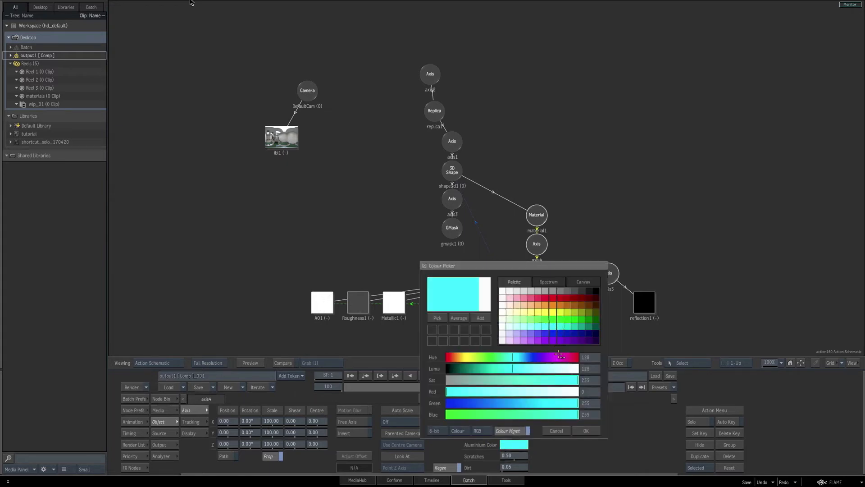
- Set the Aluminium Color to cyan and fine-tune its green level
click(585, 431)
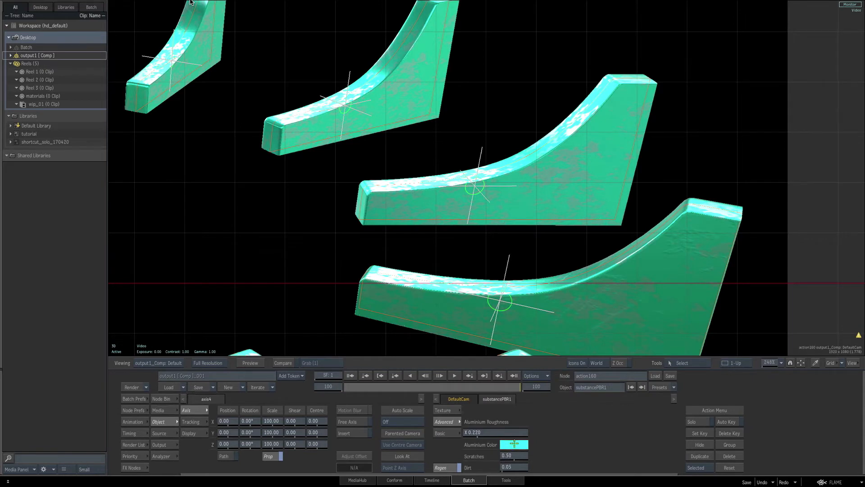
click(528, 445)
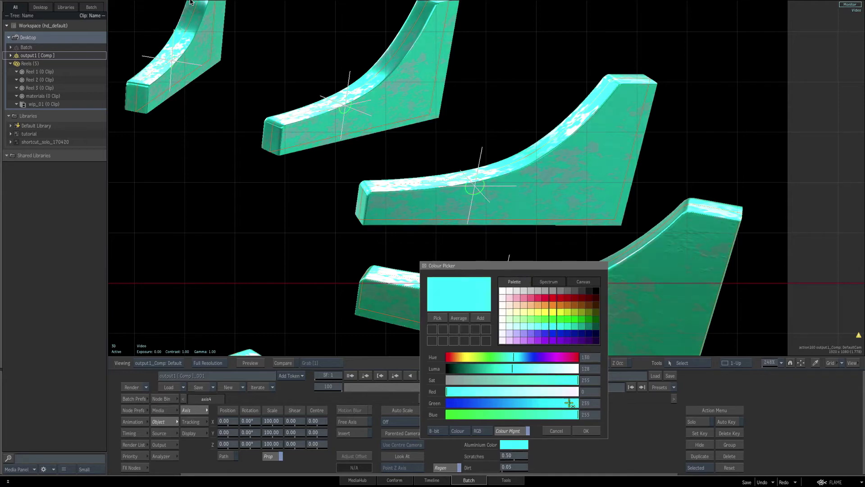
drag(568, 403, 543, 403)
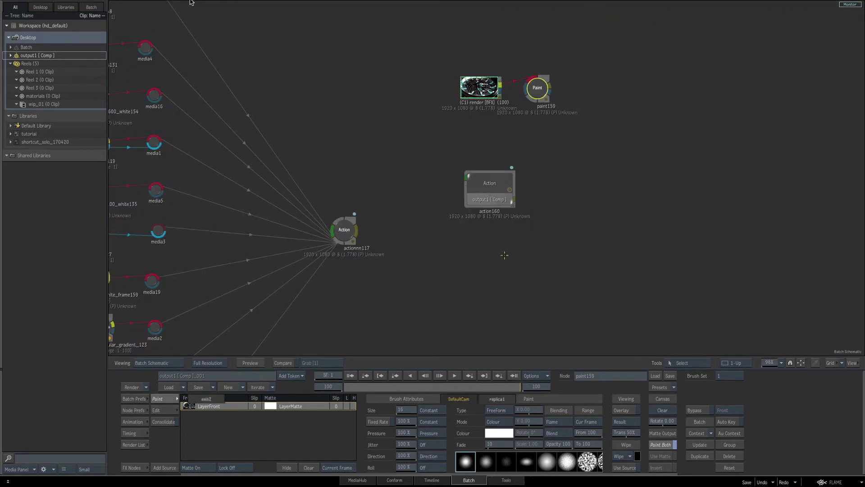
double_click(488, 183)
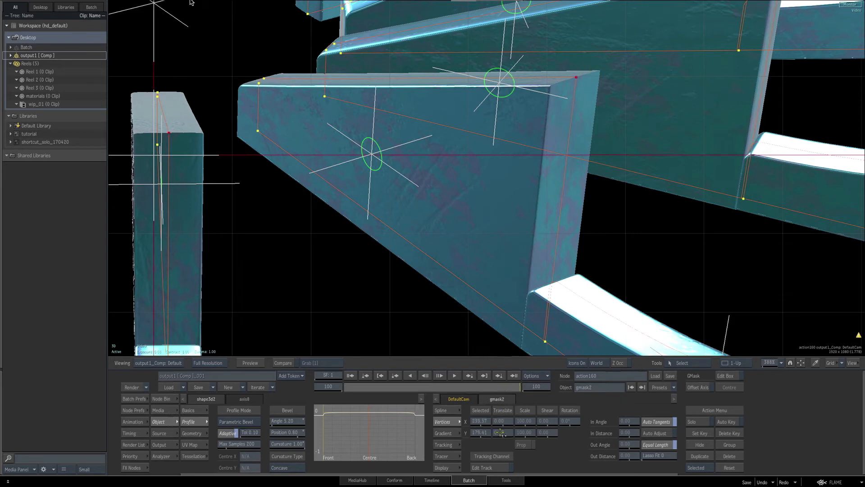
- Enter -56 as a vertex value for the second beveled aluminium accent piece
text(-56.00)
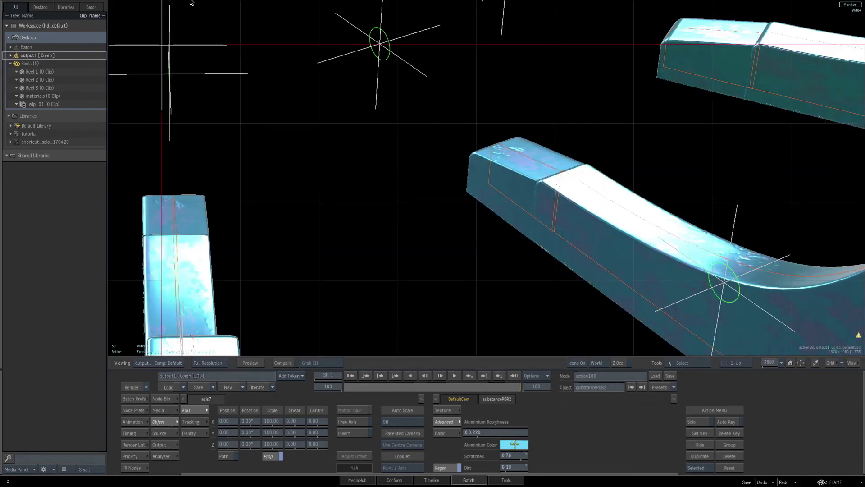
- Set substancePBR2's Aluminium Color to white from the Colour Picker
click(514, 445)
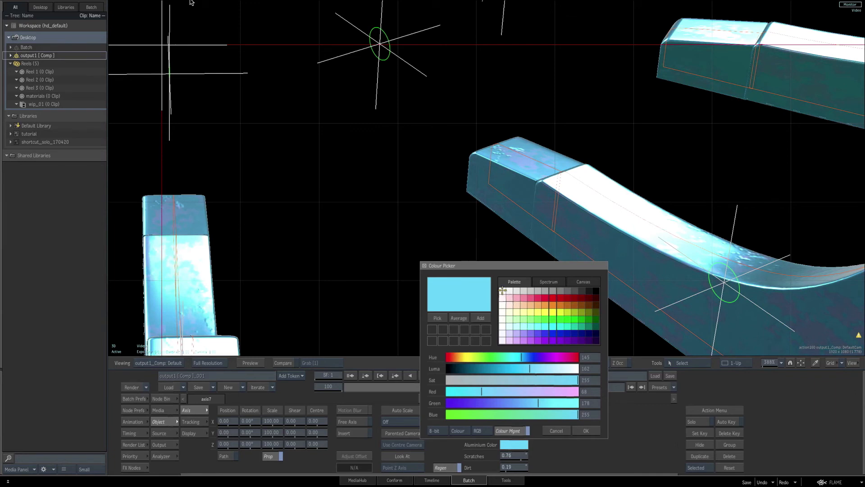
click(585, 430)
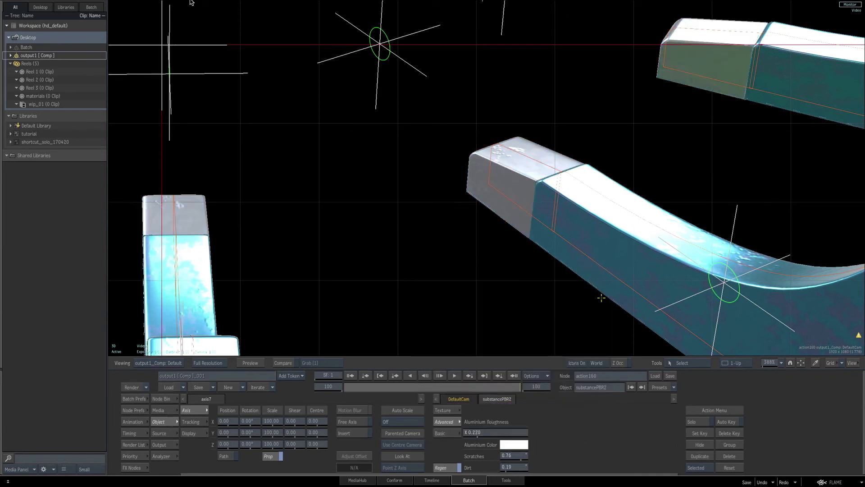
scroll(down, 3)
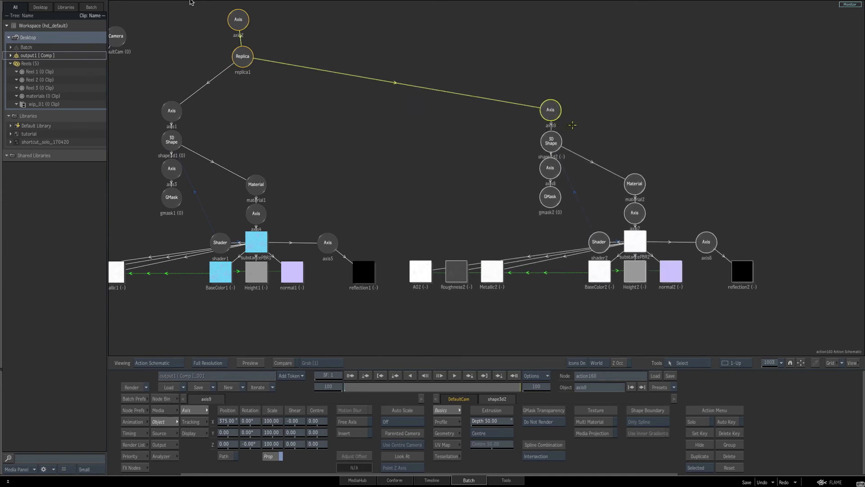
- Duplicate the accent branch with its GMask, material and PBR shader
click(699, 455)
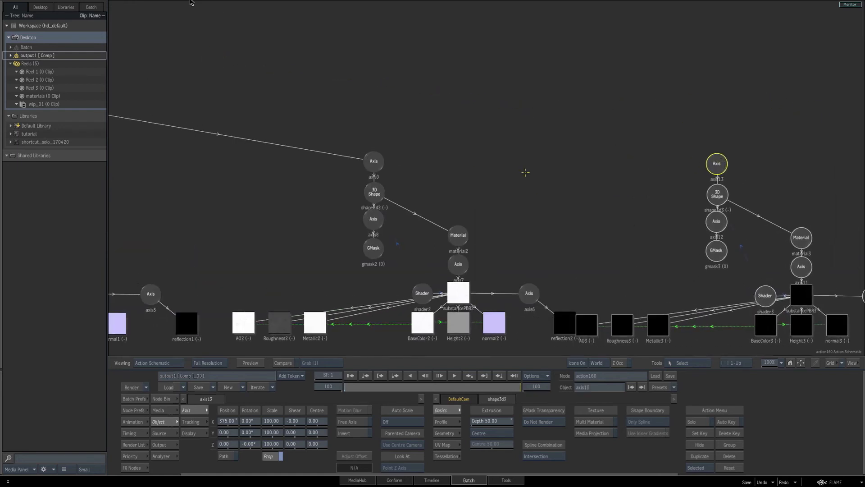
mouse_move(424, 142)
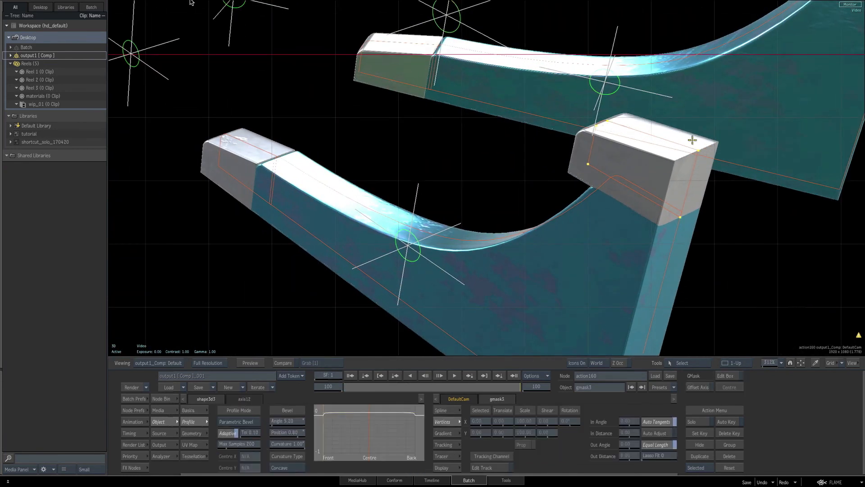
mouse_move(725, 123)
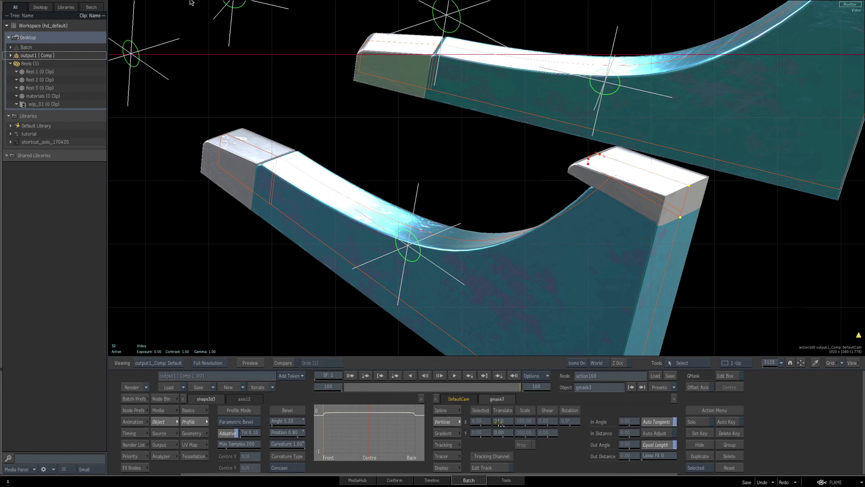
- Drag gmask3's outline points to slim the cap at the segment tip
drag(499, 420, 508, 421)
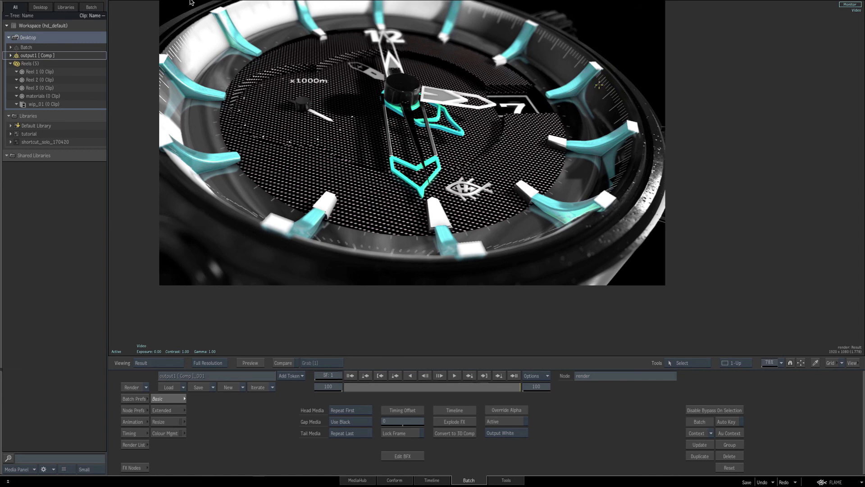
mouse_move(618, 99)
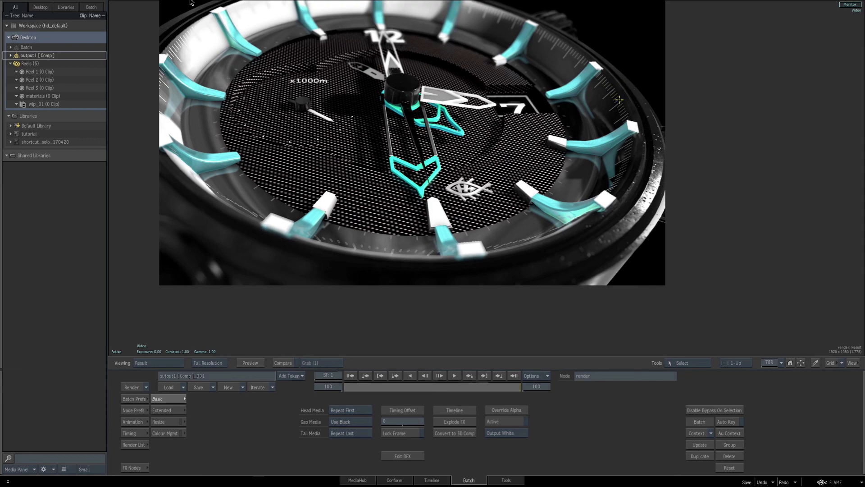